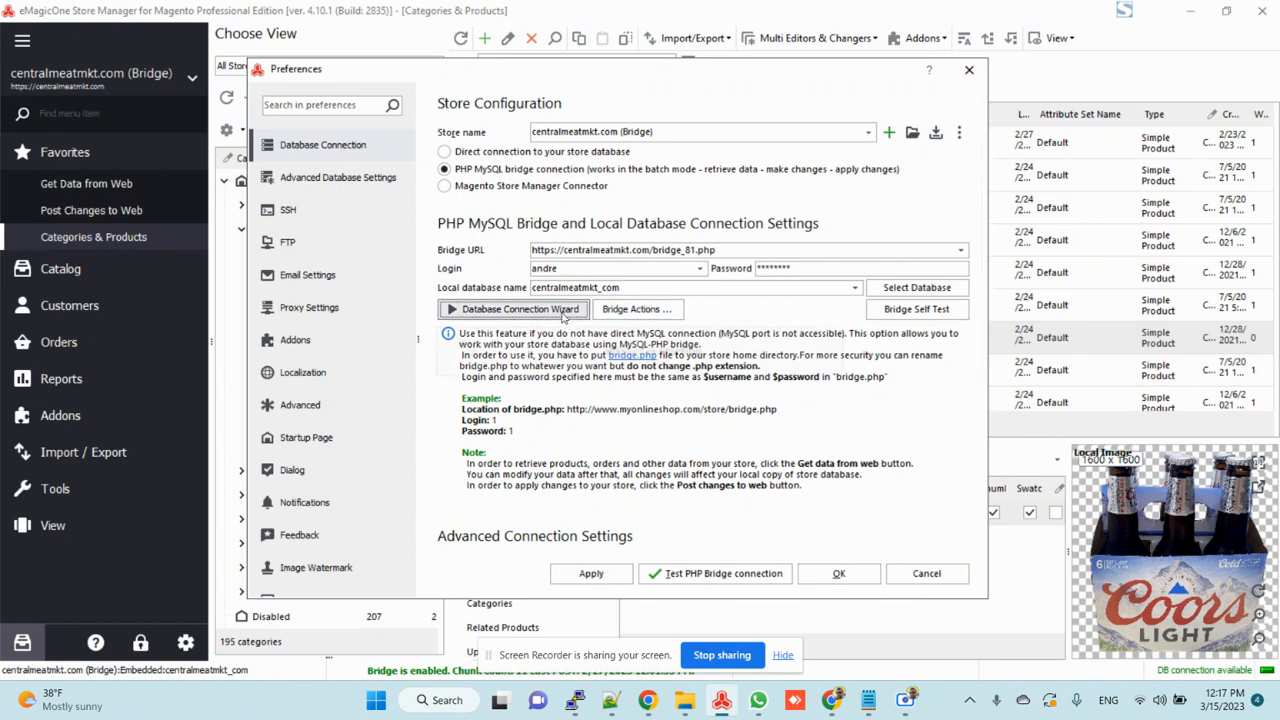
Step: Launch the Database Connection Wizard from the Preferences page
click(514, 308)
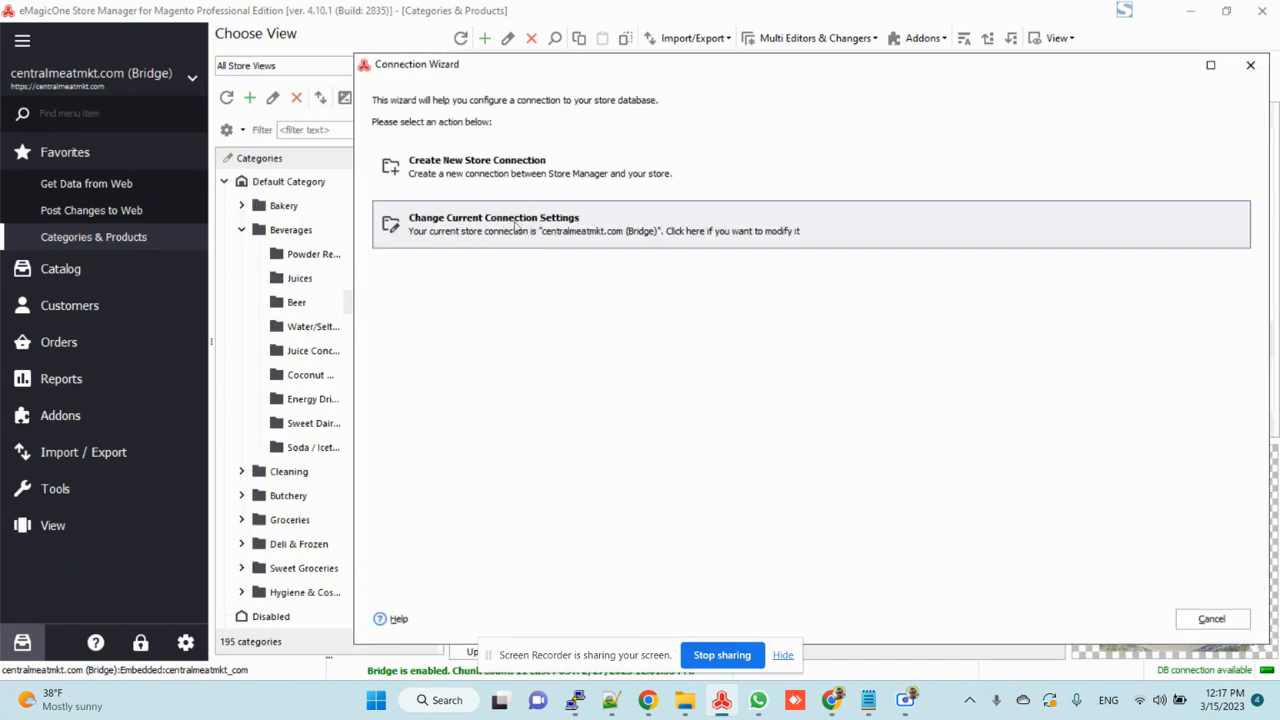
Step: Choose to change the current connection and accept the verified store URL
click(492, 216)
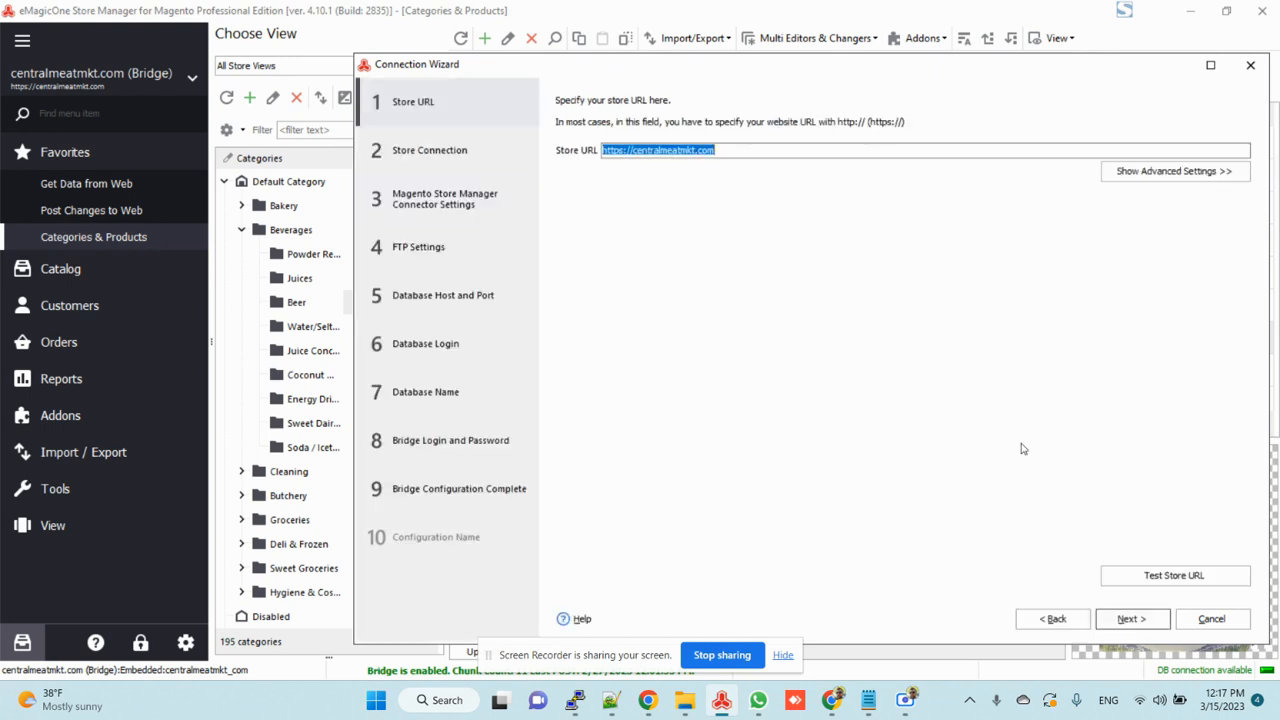
click(1132, 620)
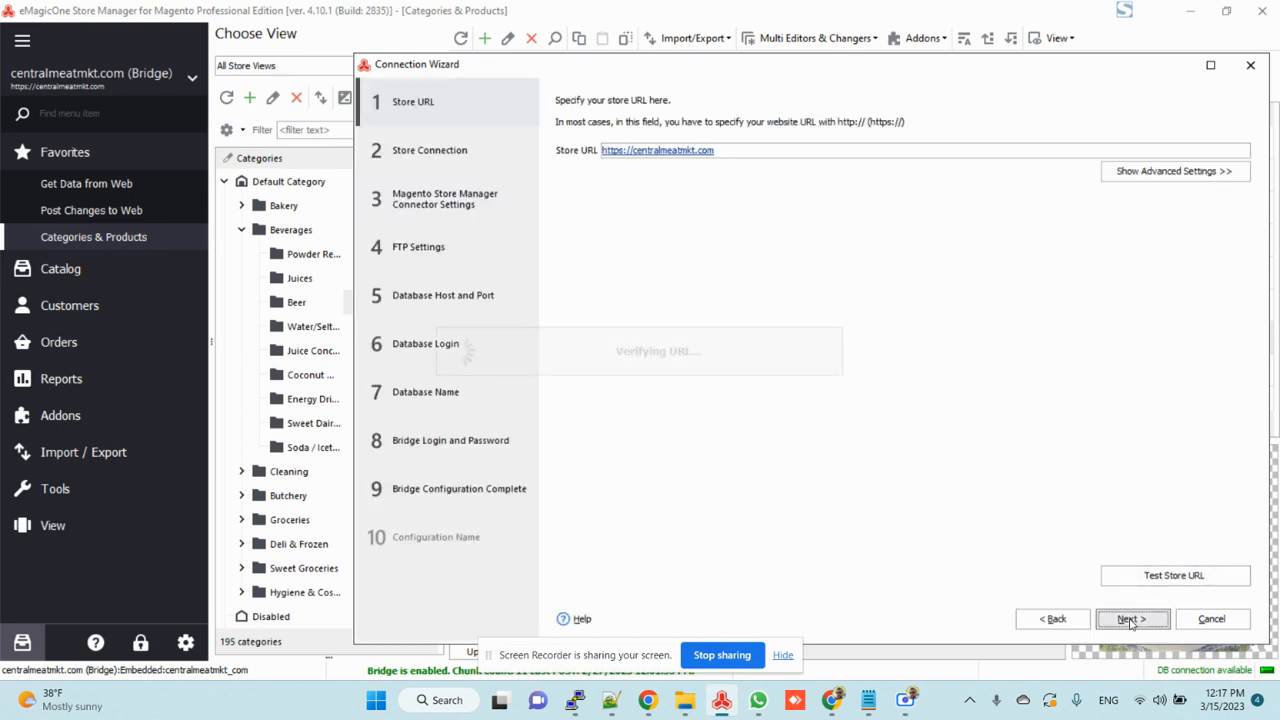
click(1132, 620)
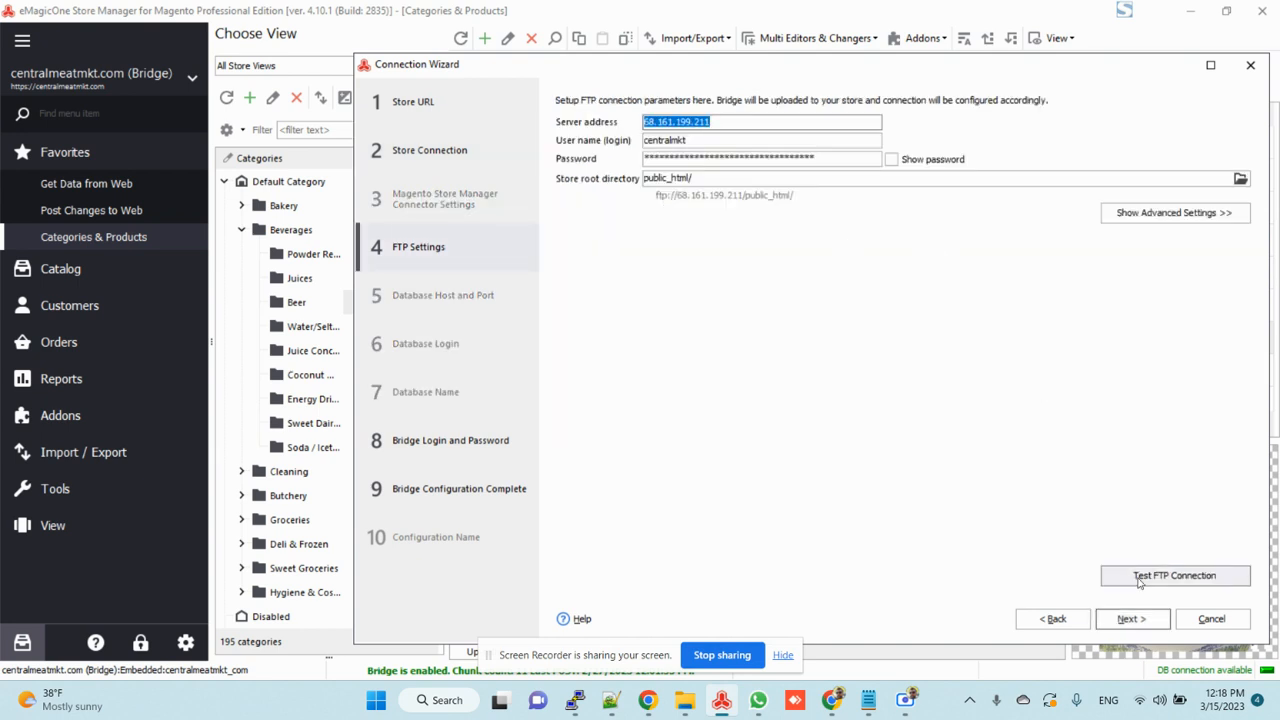
Step: Test the FTP connection successfully, reveal the password and review the store root folder unchanged
click(1174, 576)
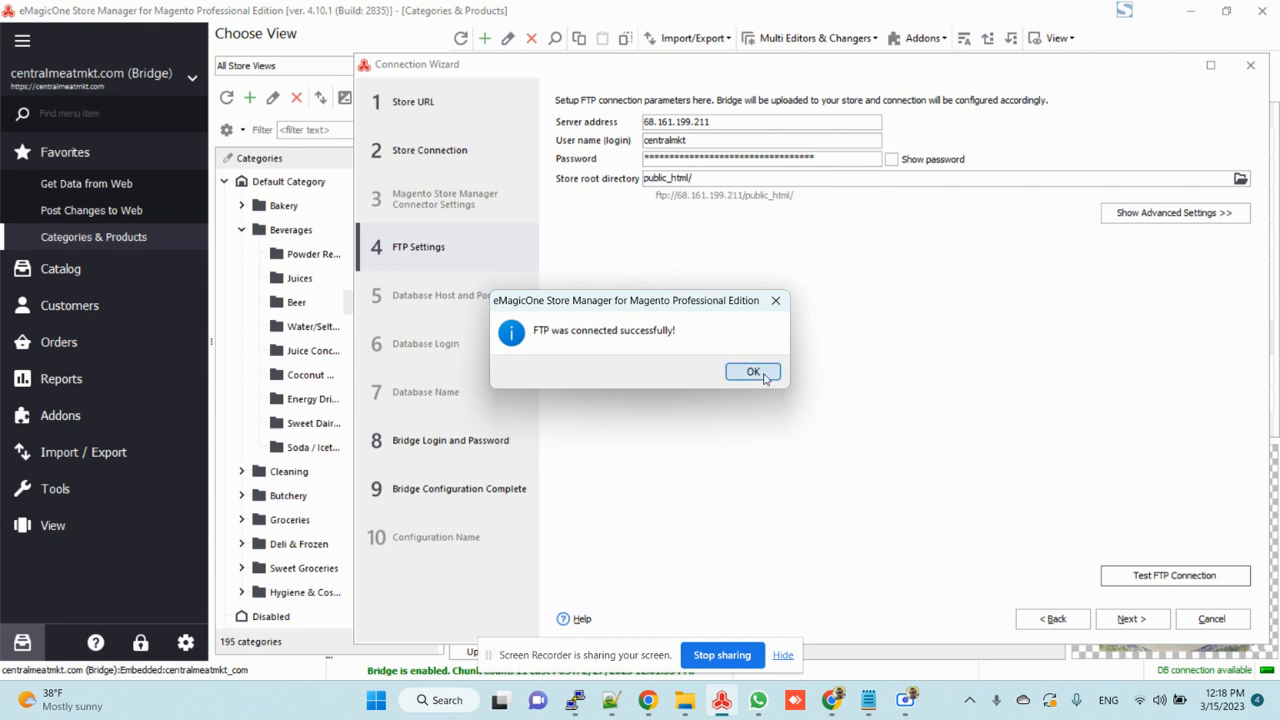
click(752, 370)
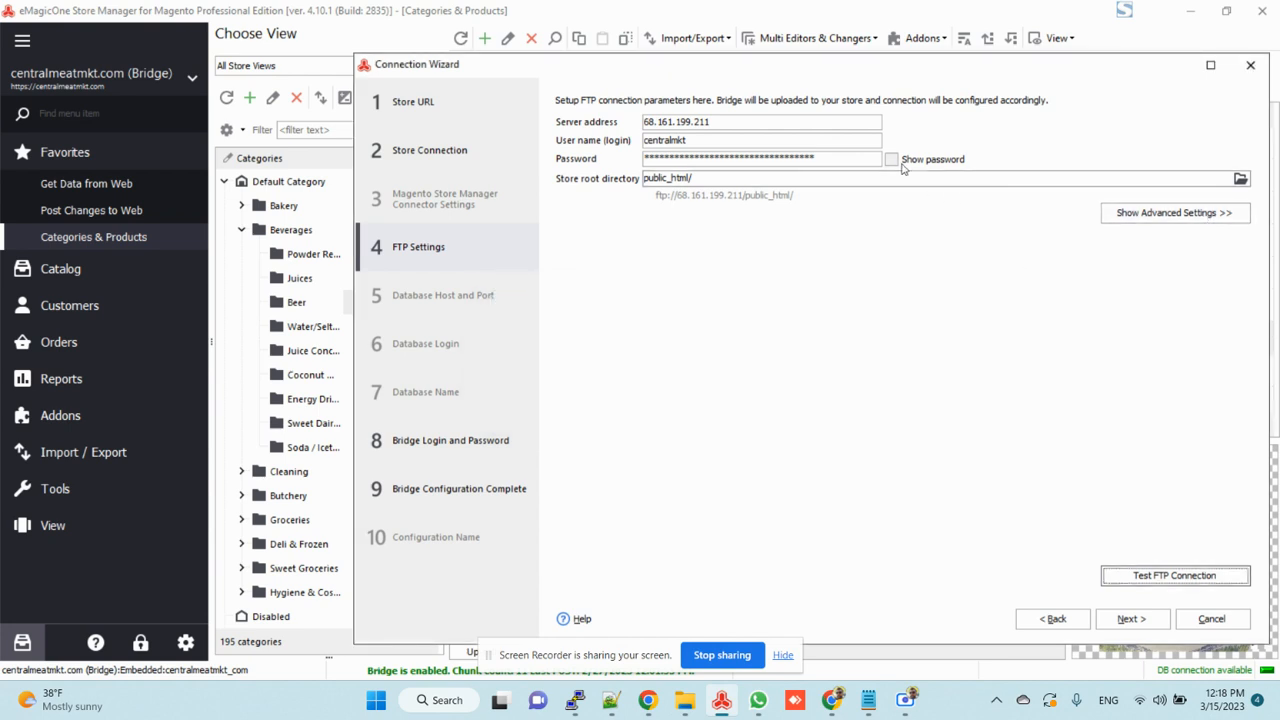
click(892, 160)
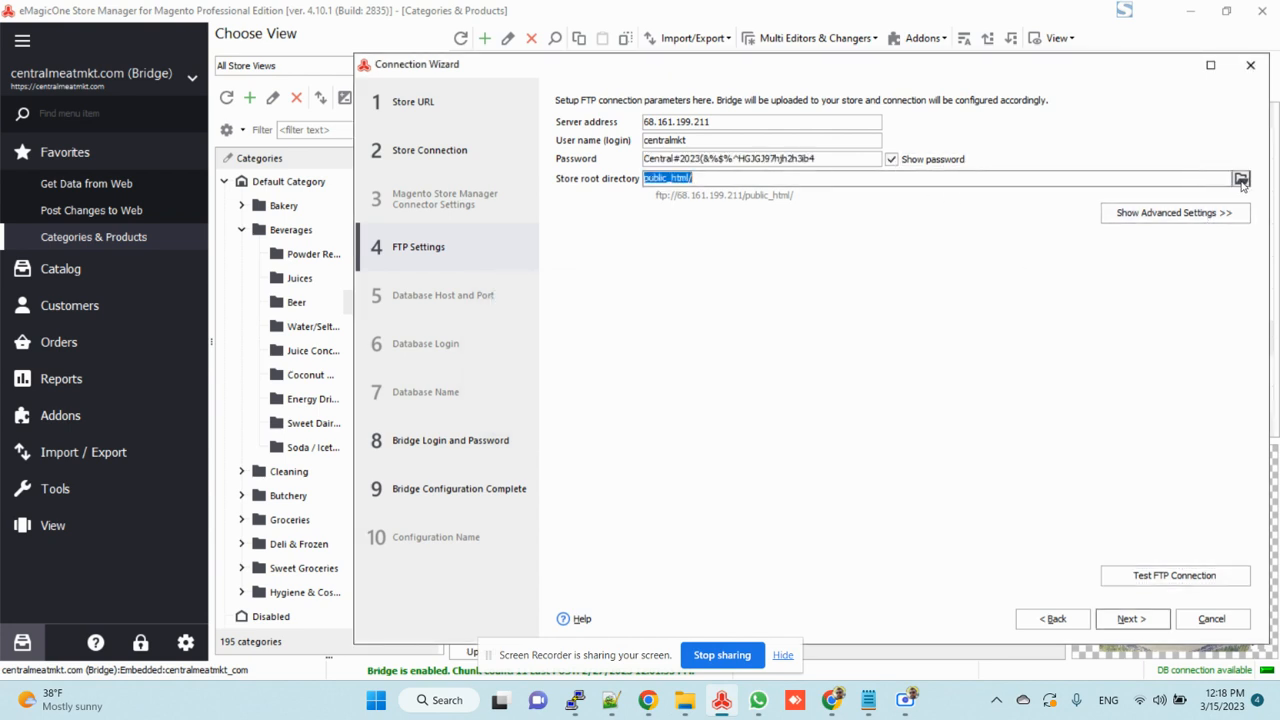
click(1242, 178)
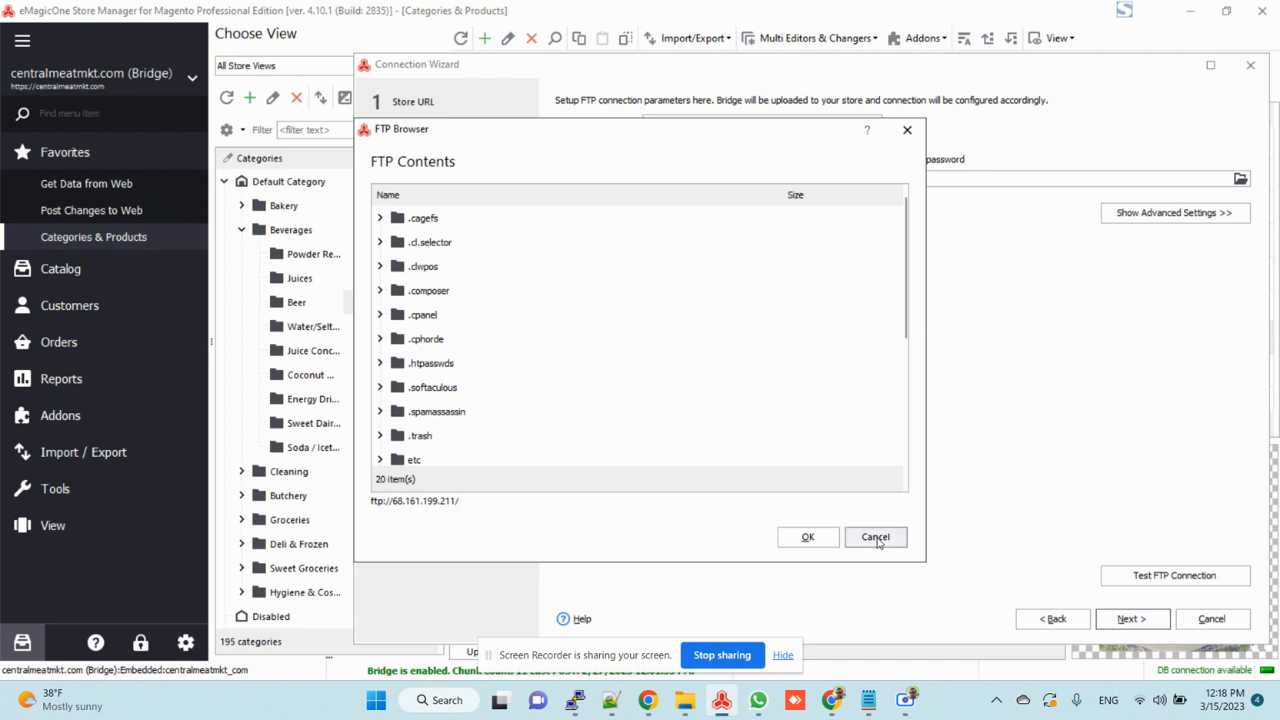
click(876, 536)
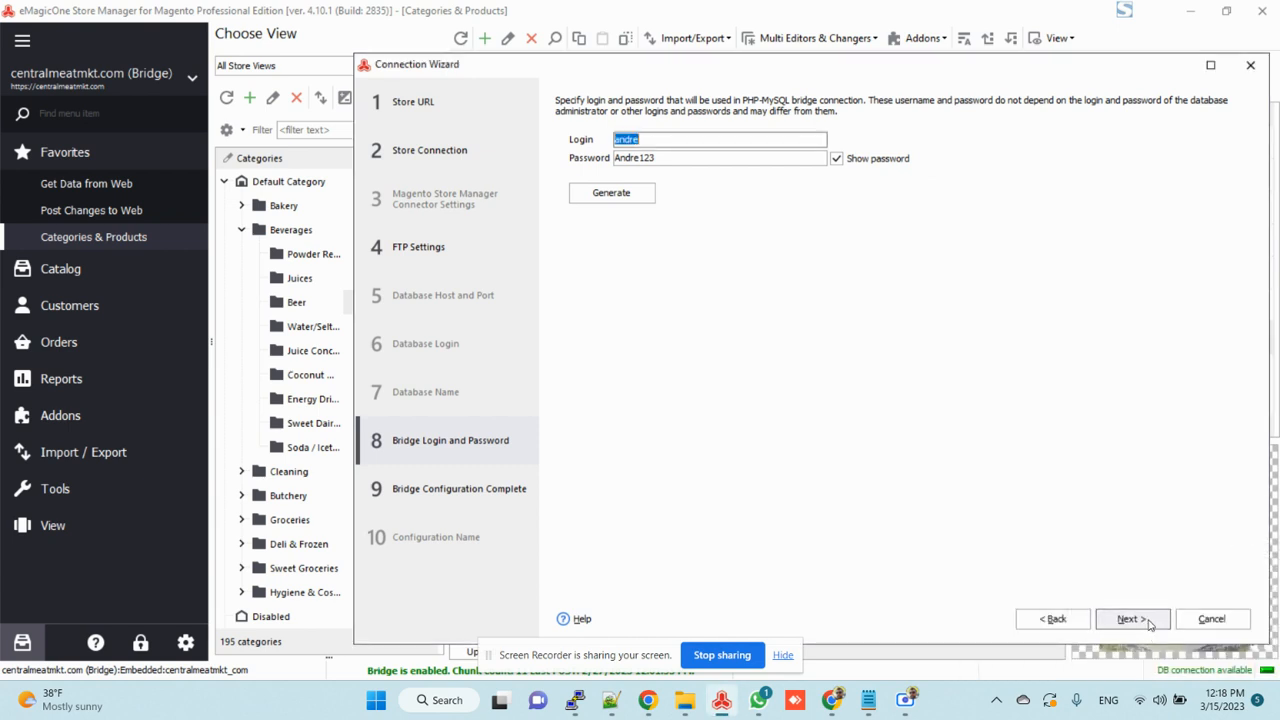
Step: Pass the PHP bridge connection test and finish the wizard, applying the settings
click(1132, 620)
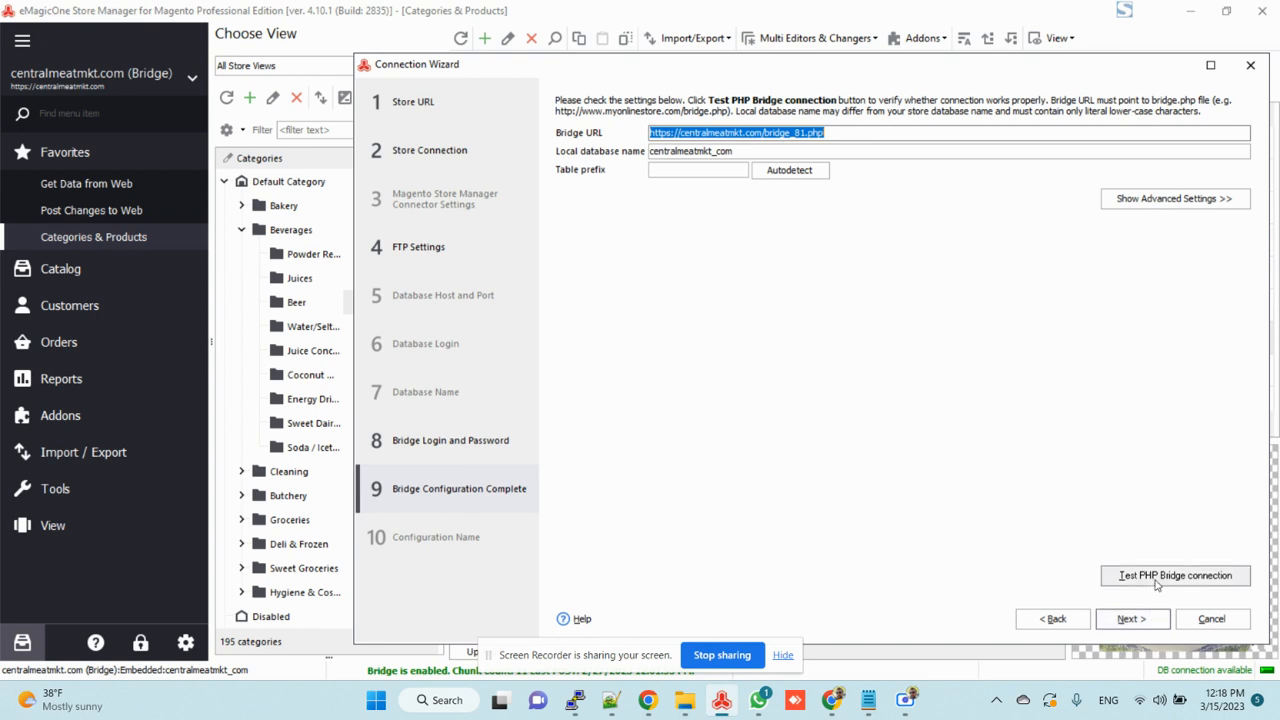
click(1174, 576)
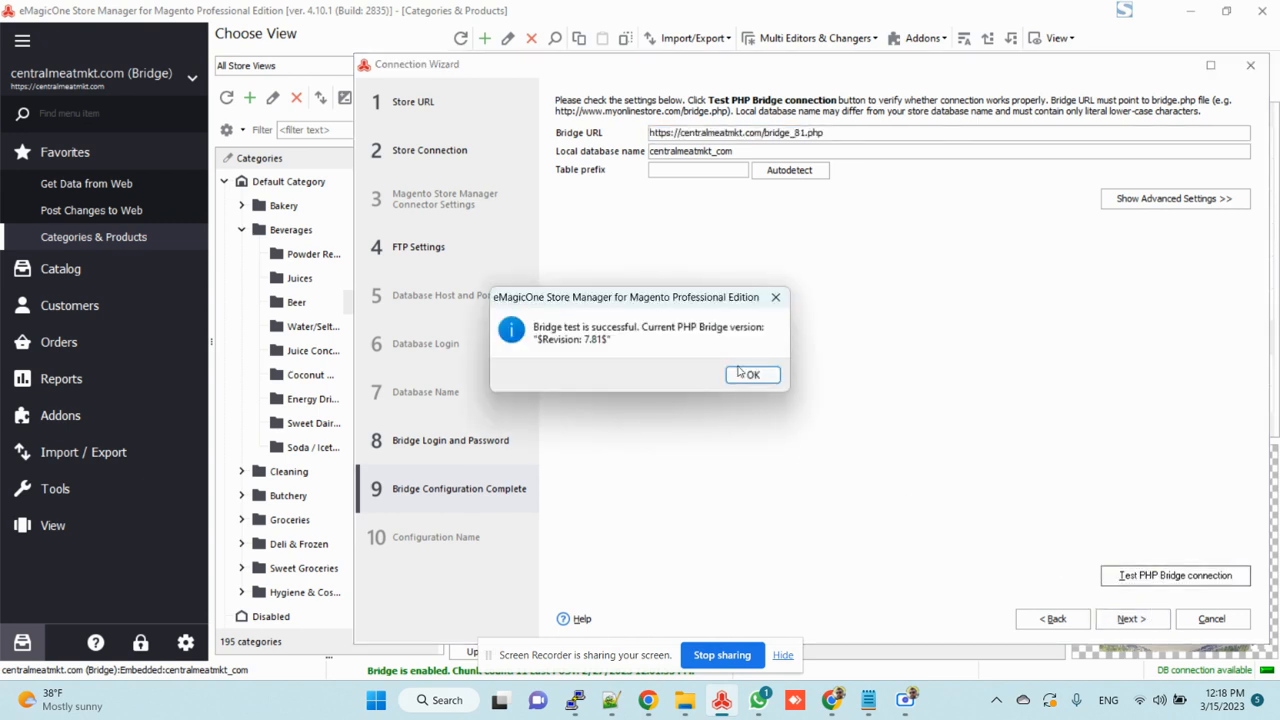
click(752, 376)
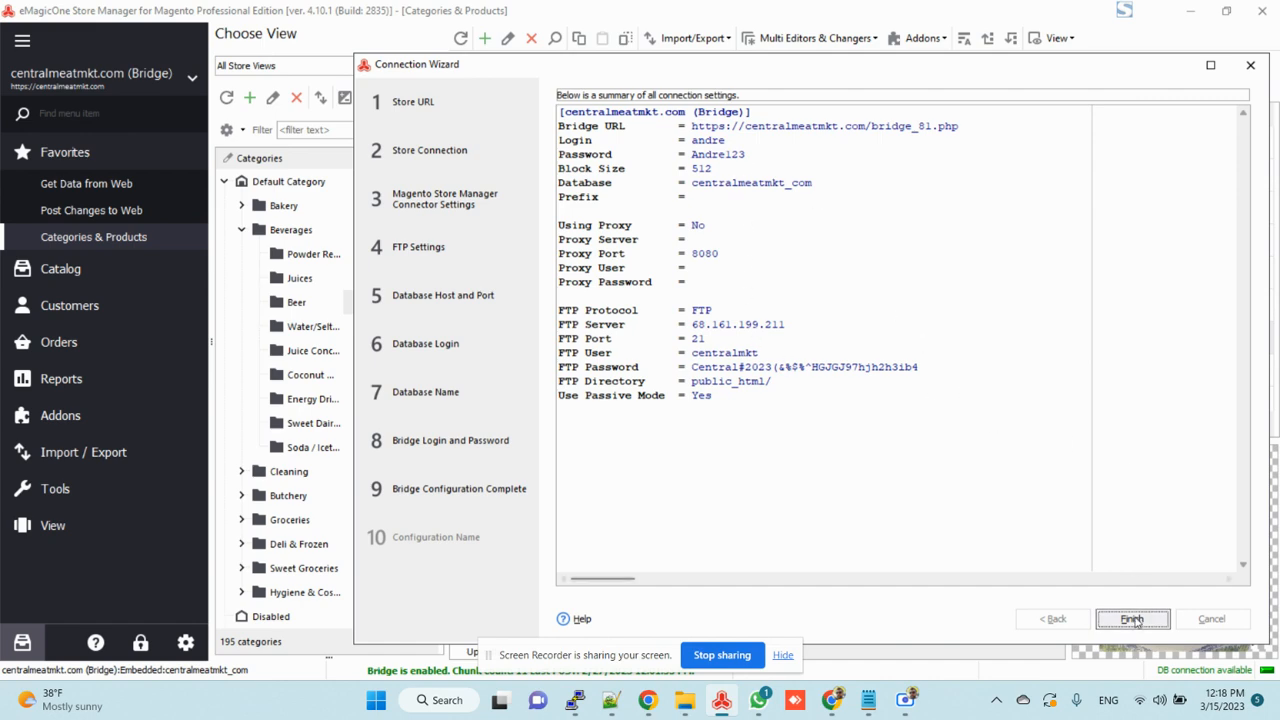
click(1132, 620)
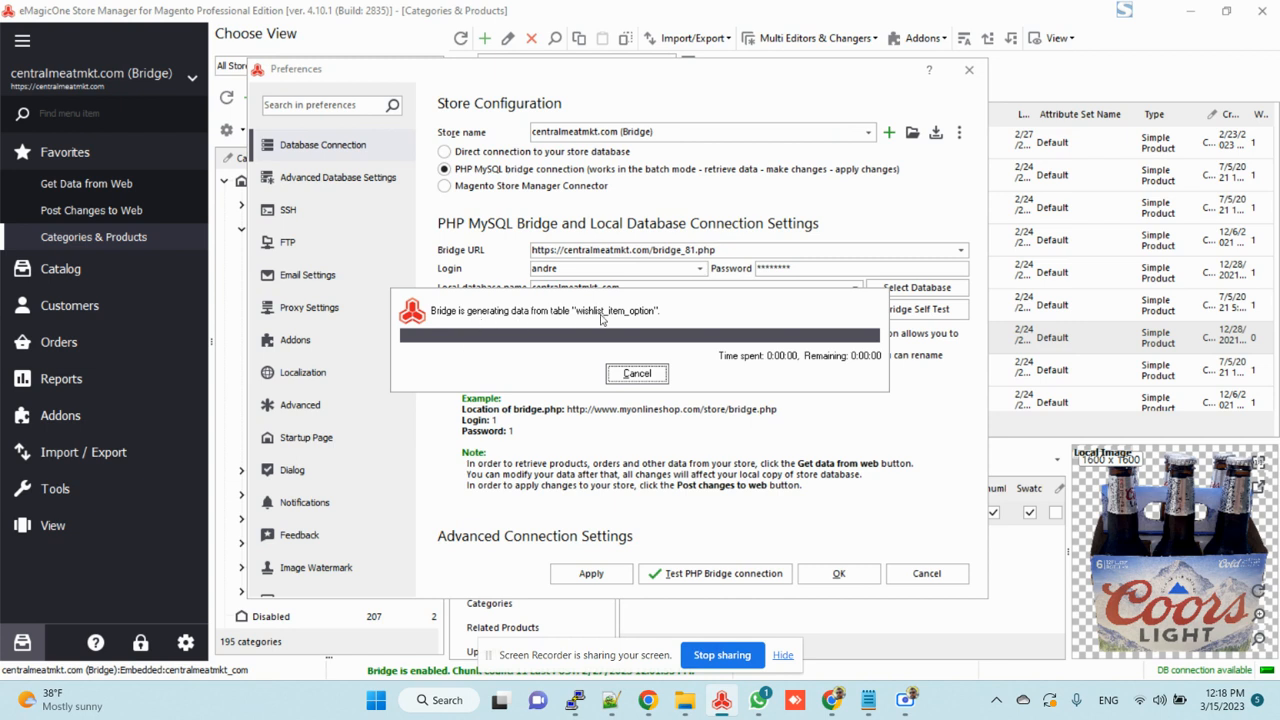
mouse_move(530, 318)
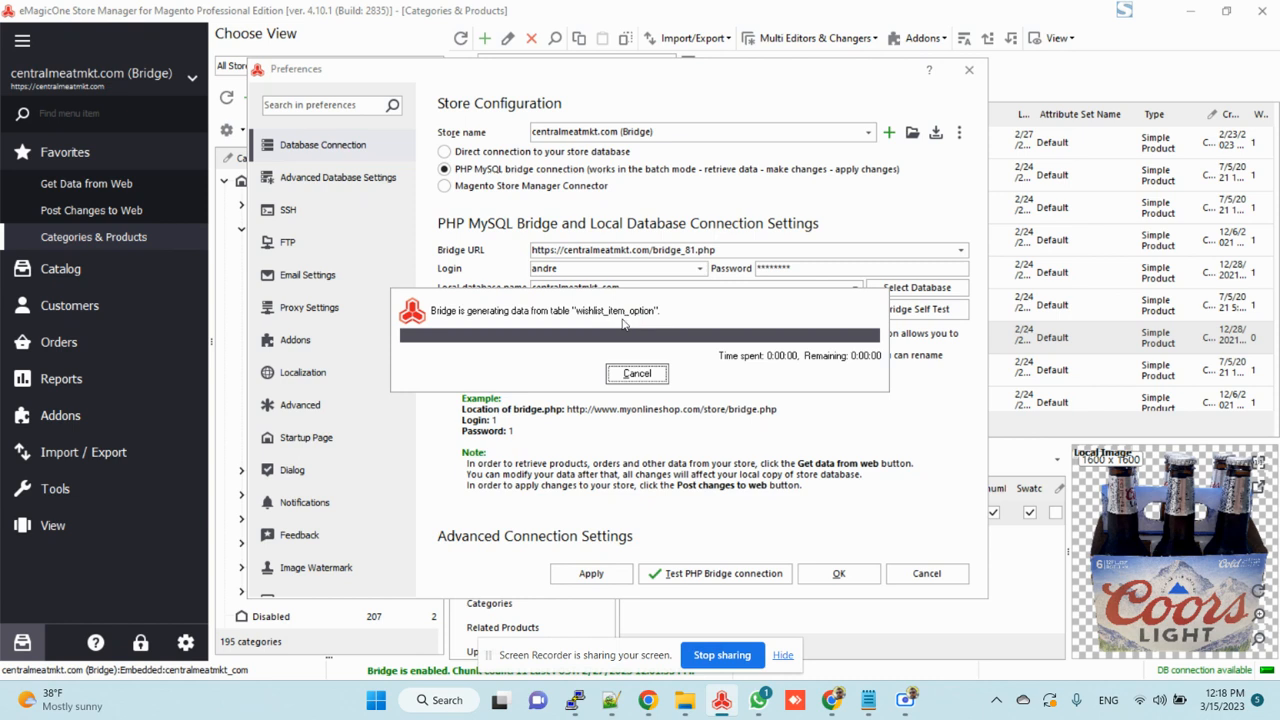
mouse_move(772, 352)
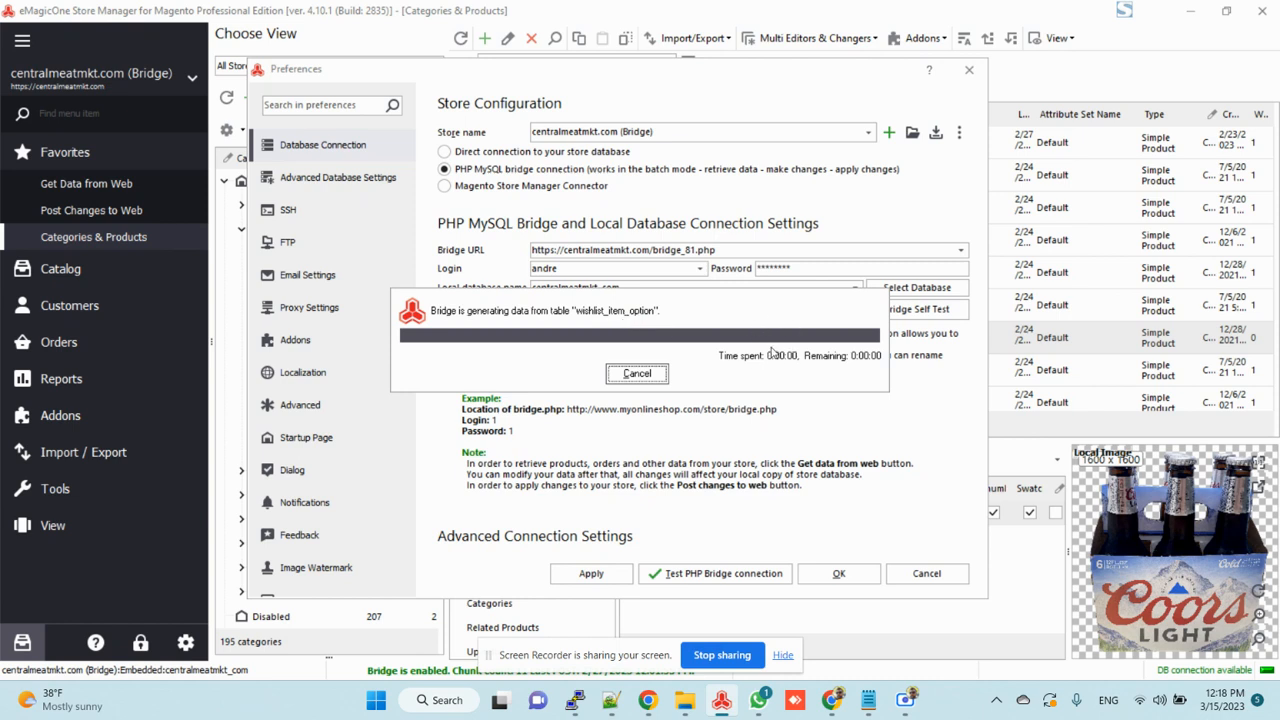
mouse_move(786, 336)
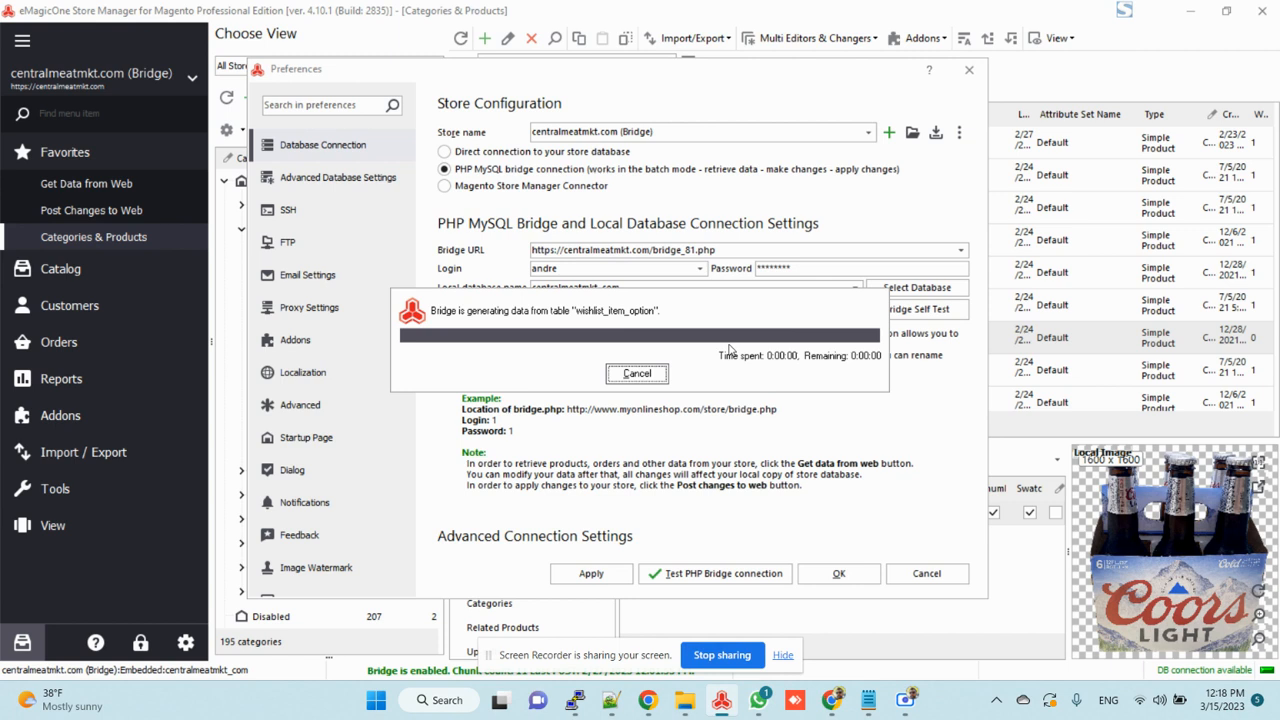
mouse_move(796, 348)
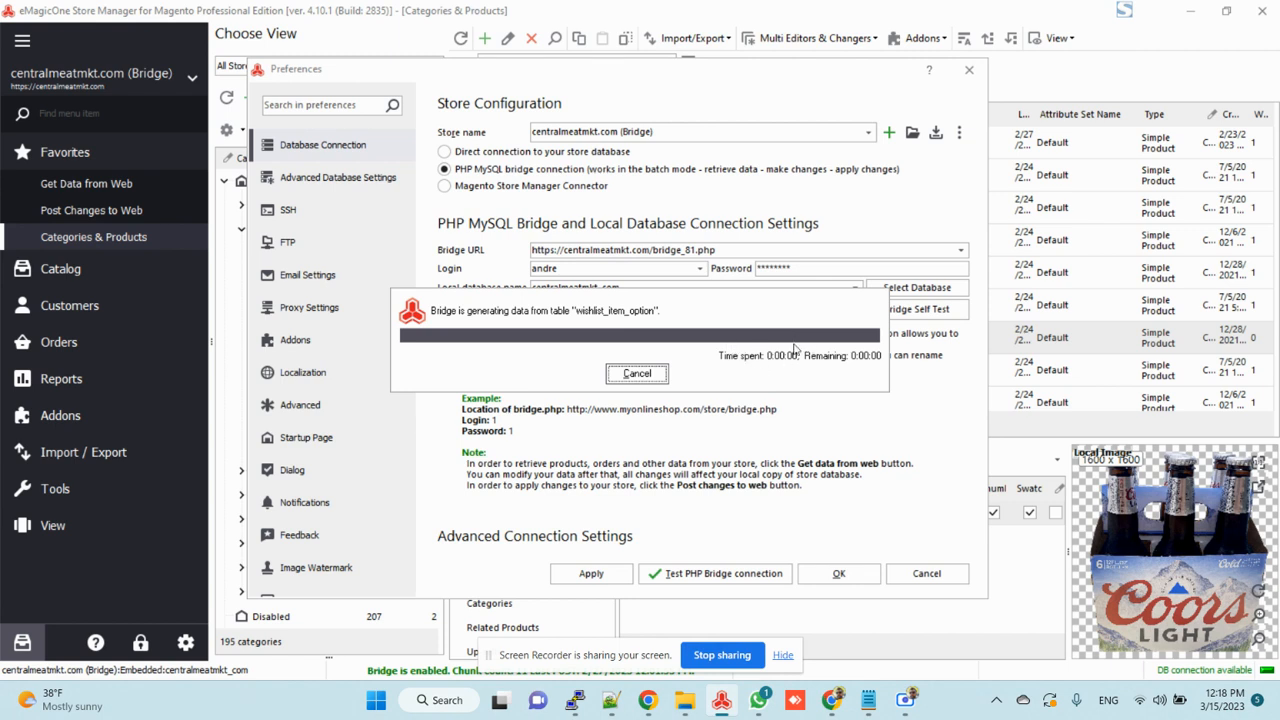
mouse_move(510, 328)
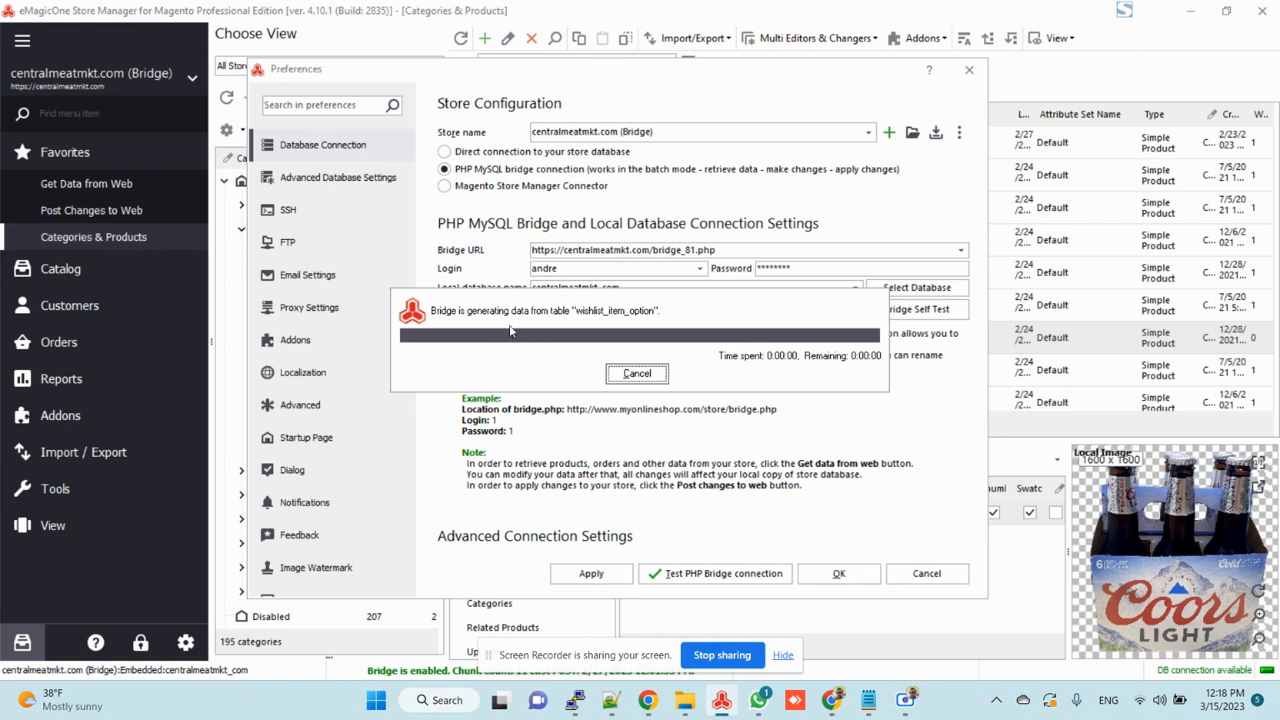
mouse_move(650, 450)
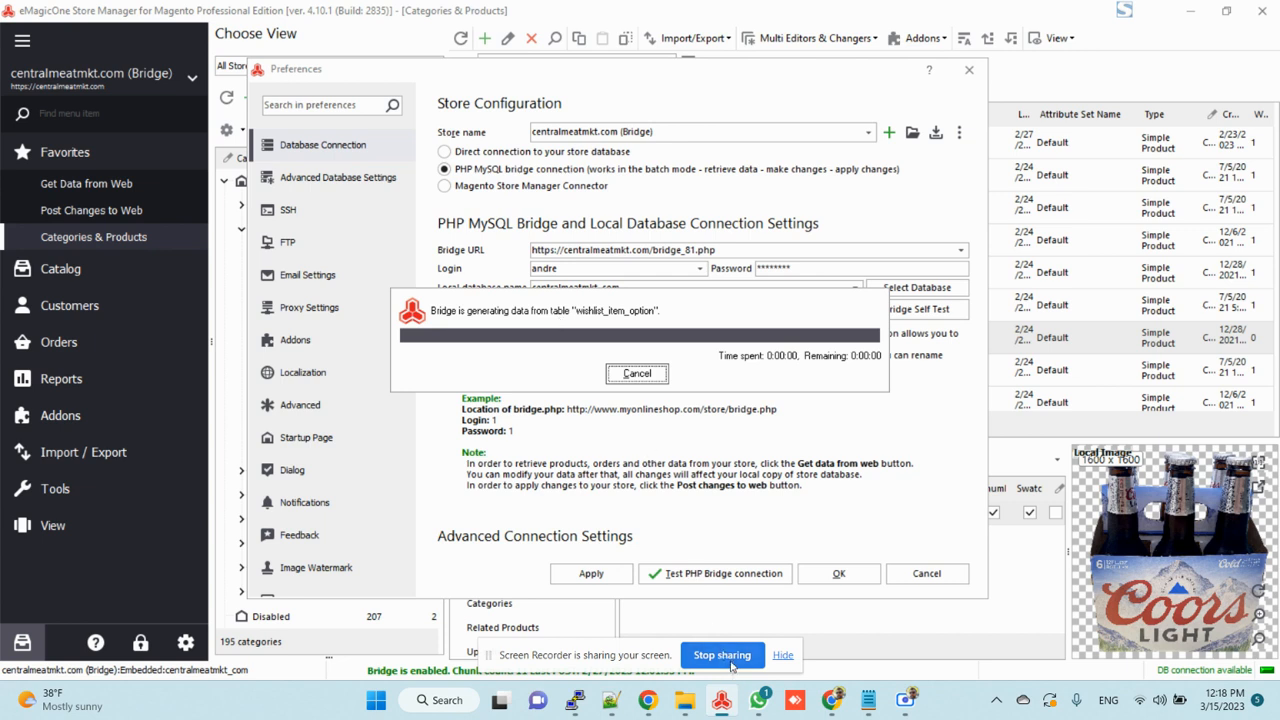
mouse_move(724, 450)
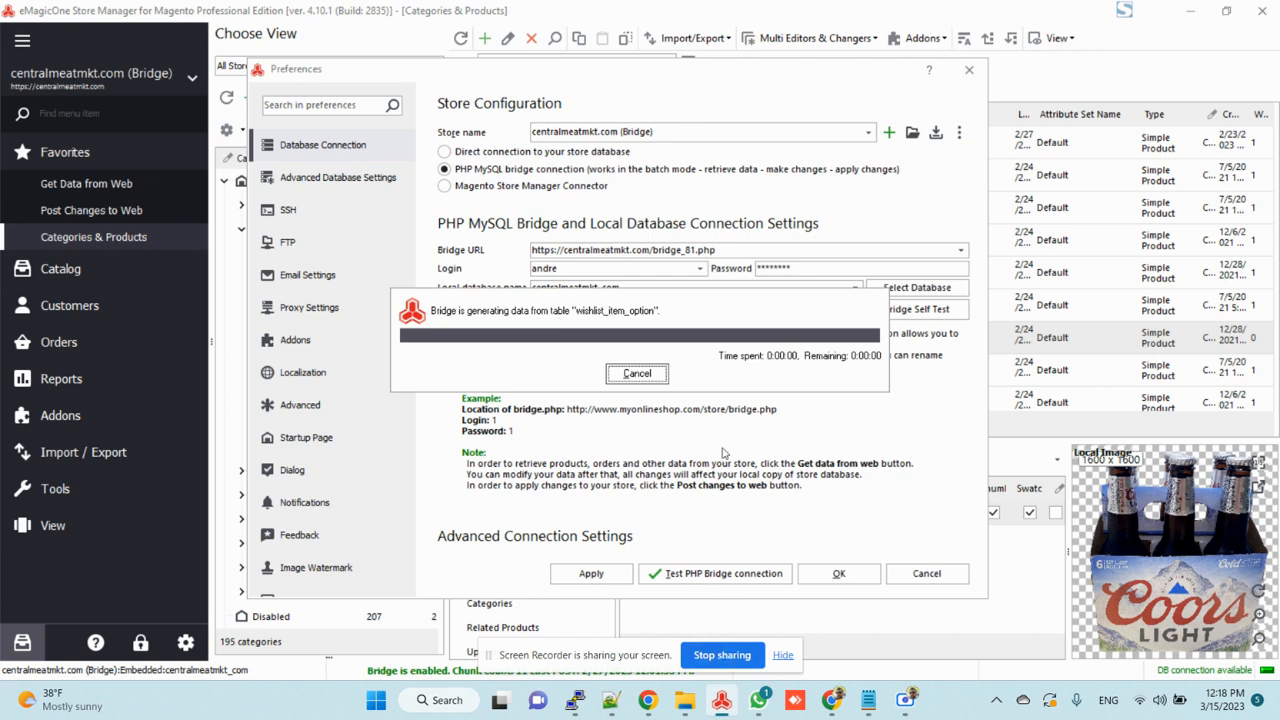
mouse_move(760, 400)
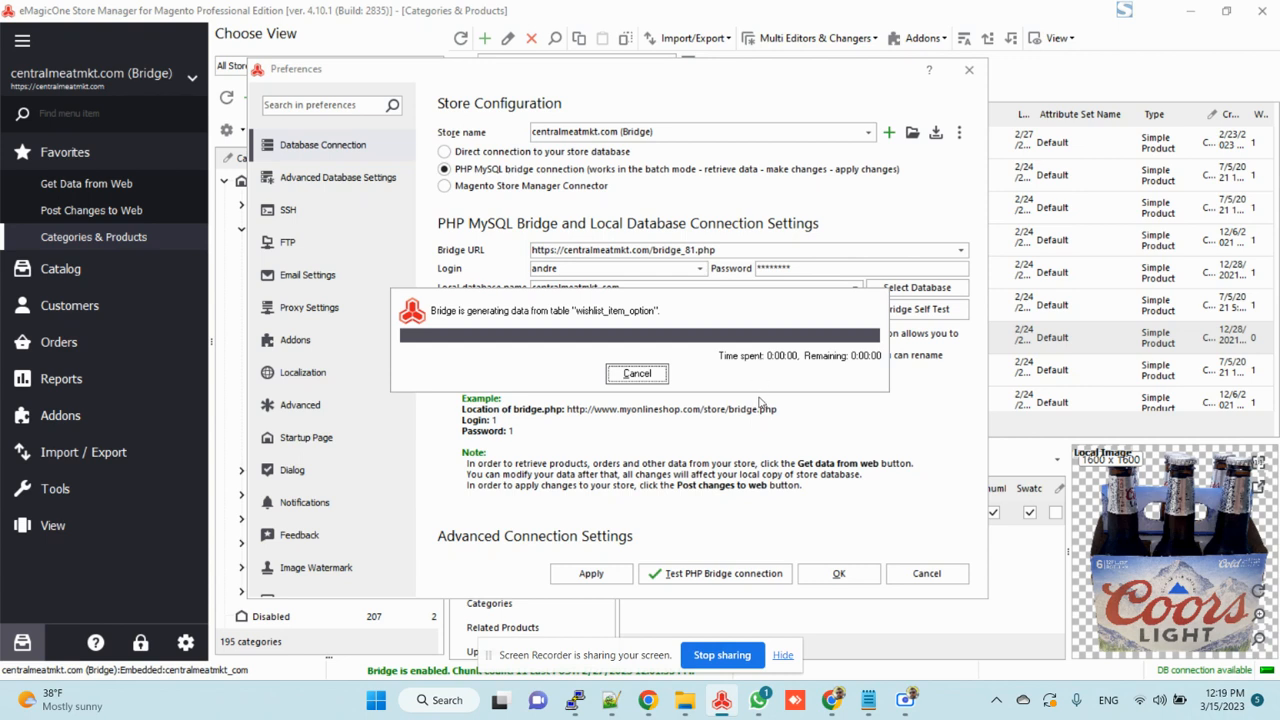
mouse_move(782, 400)
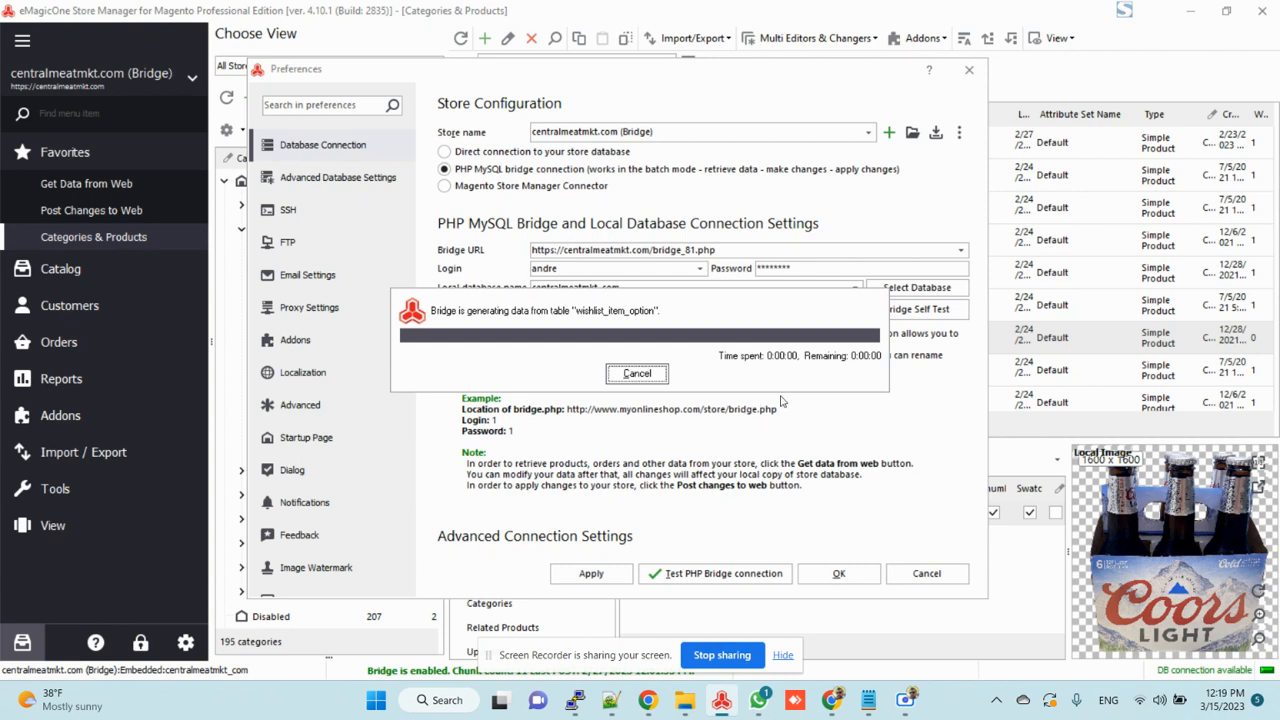